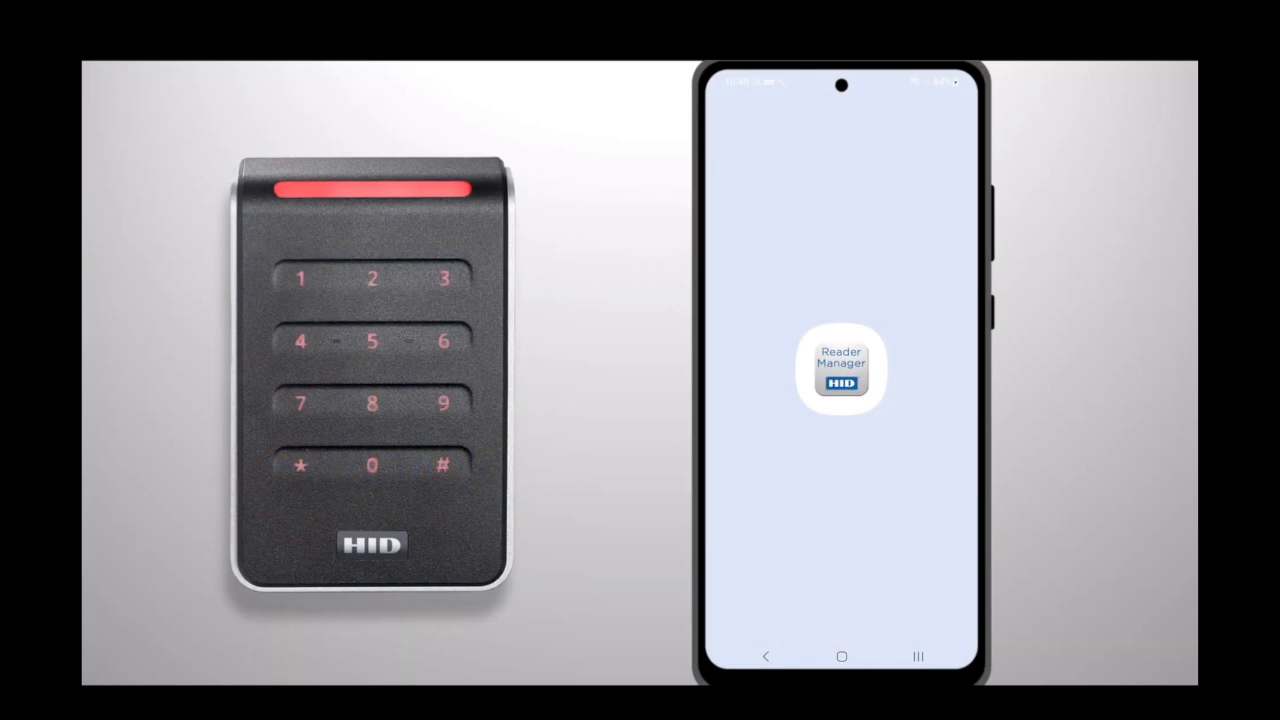
Step: Scan for nearby readers and connect to the found HID Reader to view its inspection report
left_click(840, 368)
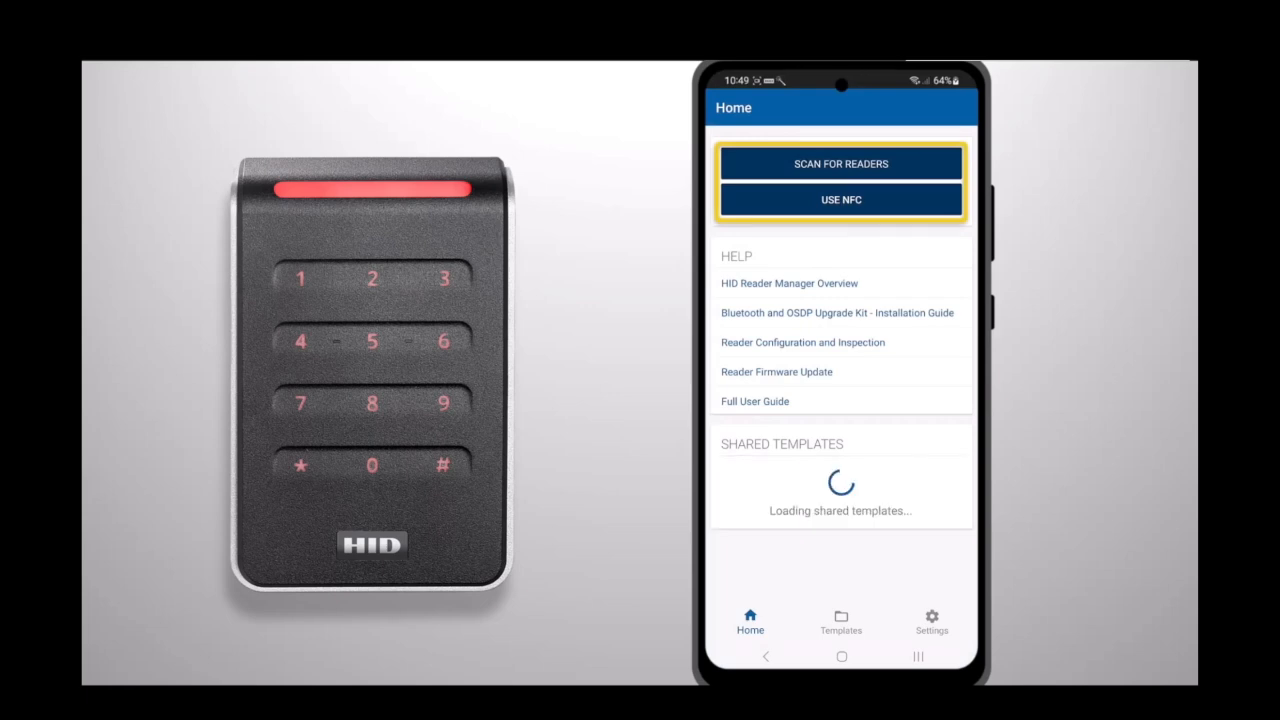
left_click(840, 164)
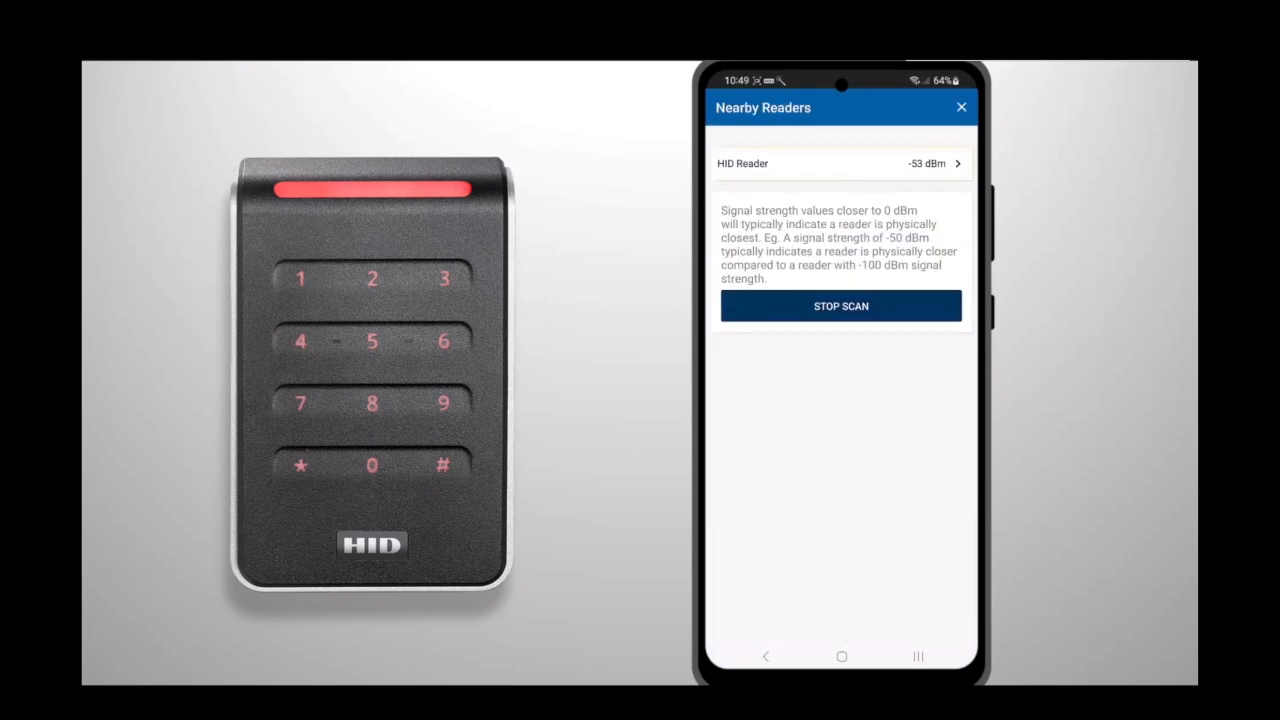
left_click(840, 164)
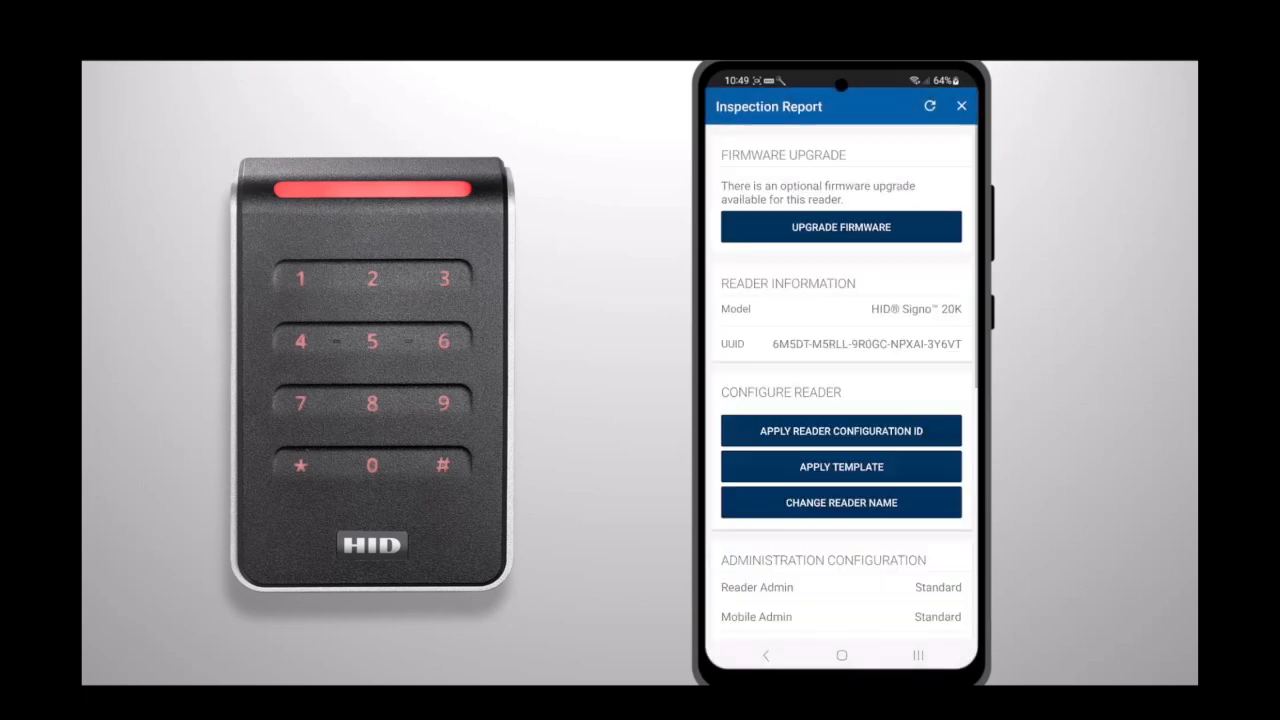
Step: Scroll the inspection report down to the Credential Details and Reader Settings sections
scroll("down", 3)
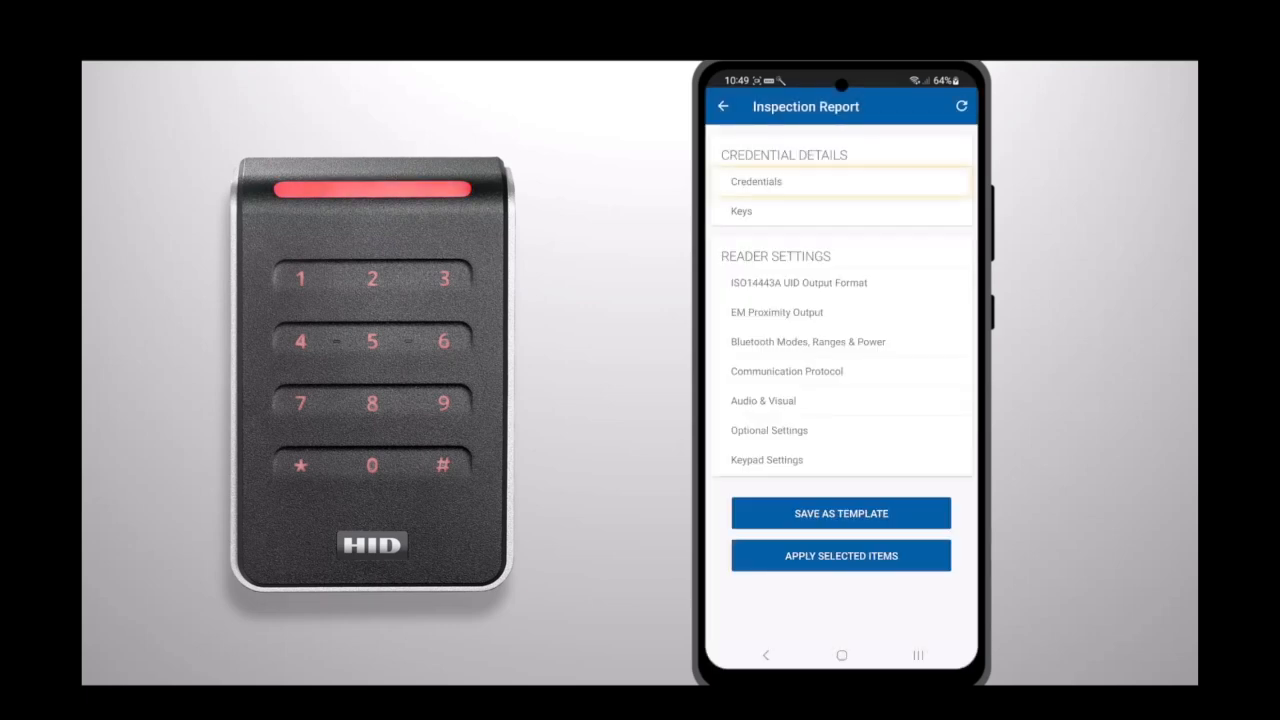
Step: In Credentials, disable iCLASS SR and the other legacy credential types for the reader
left_click(756, 180)
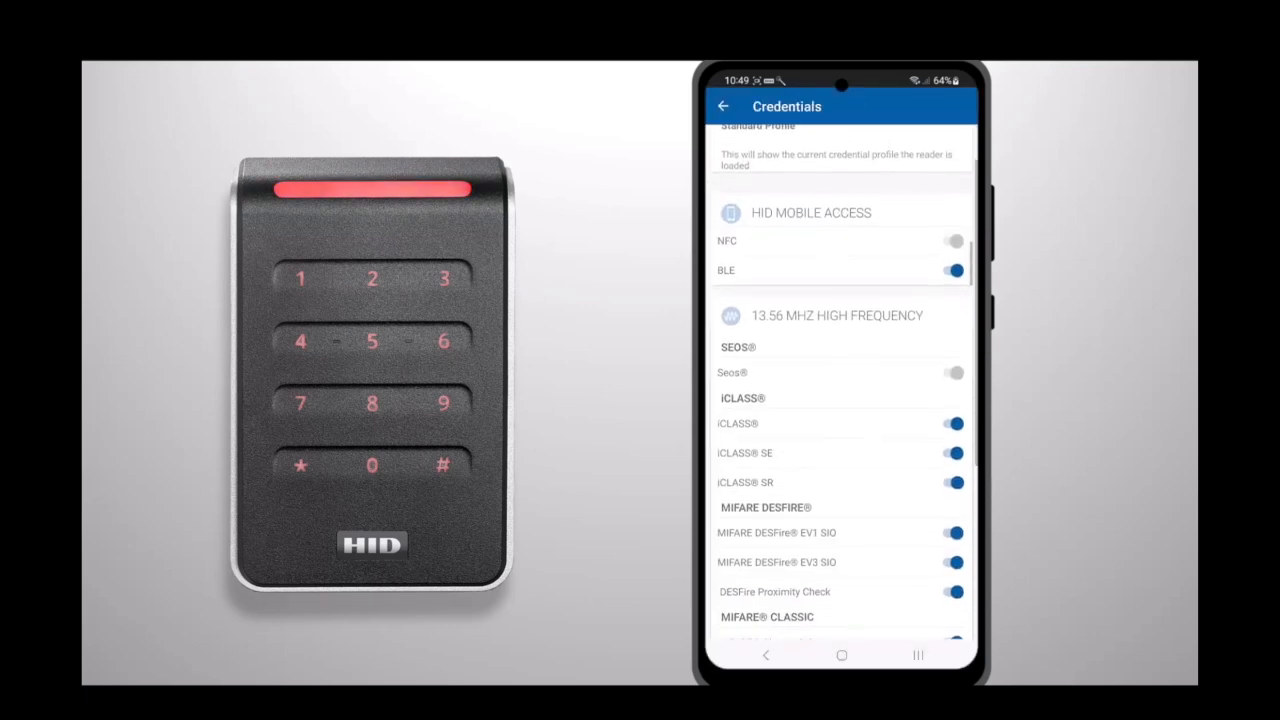
scroll("up", 3)
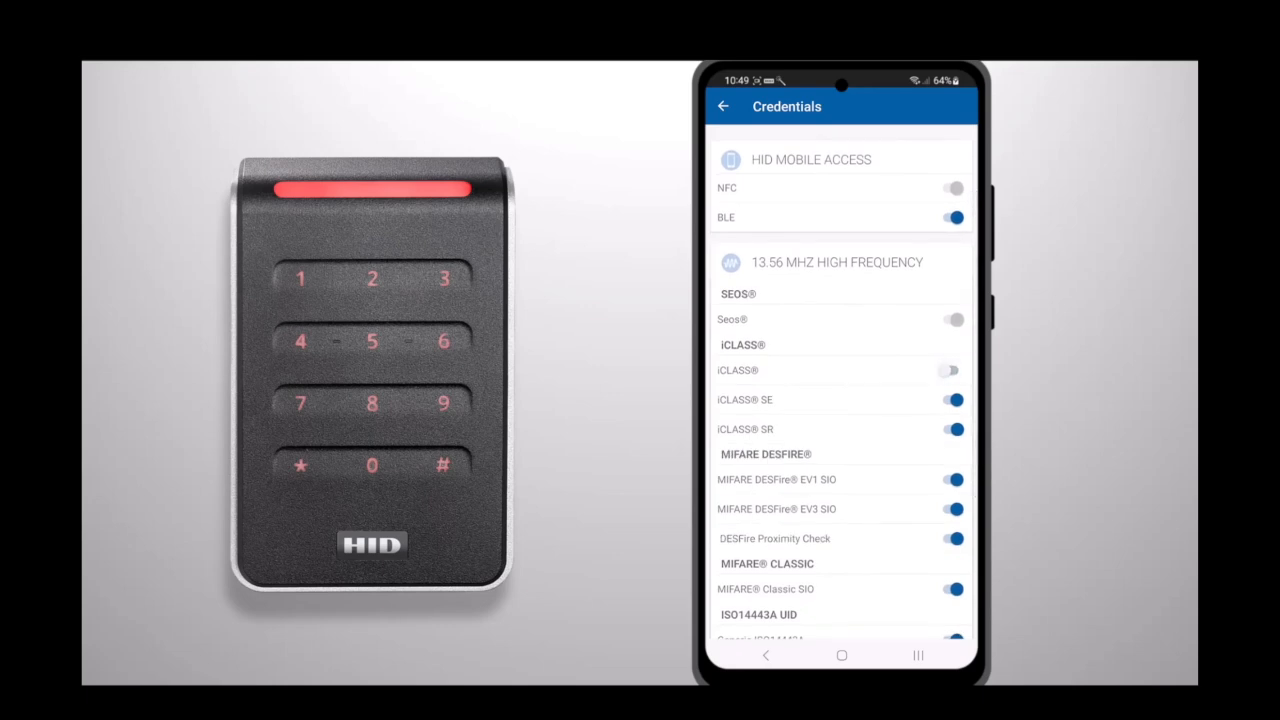
left_click(952, 428)
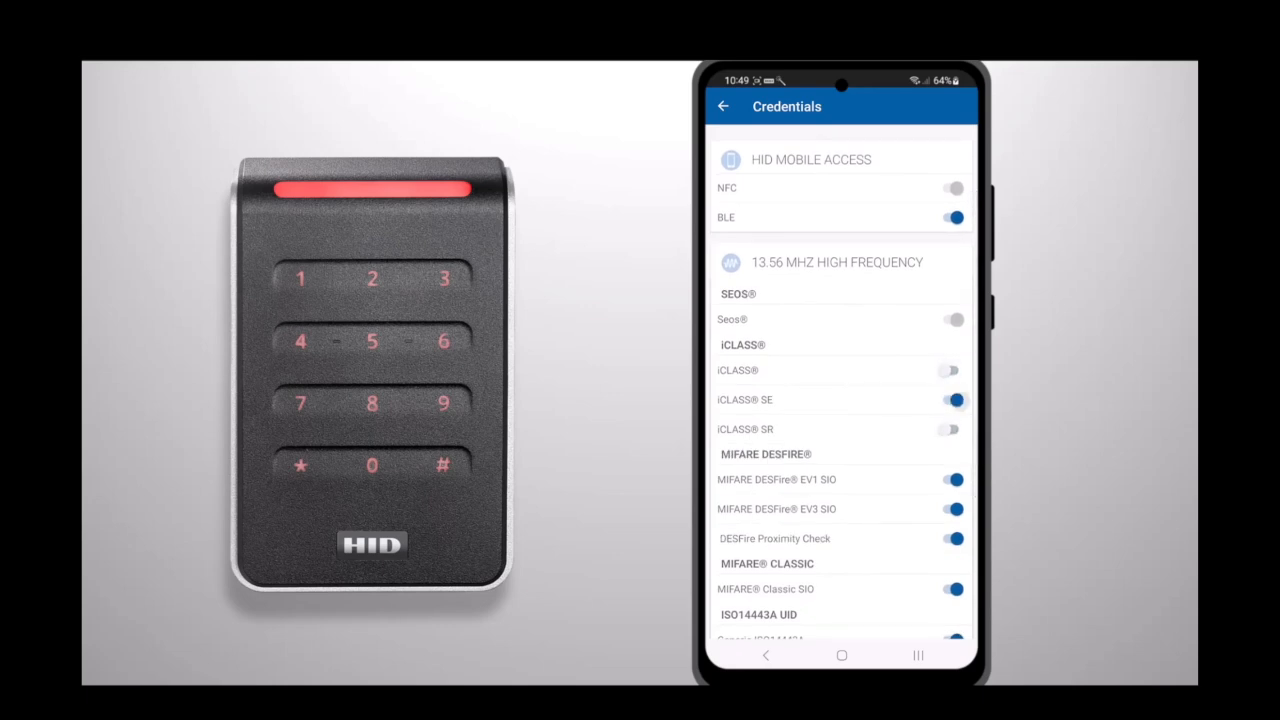
scroll("down", 3)
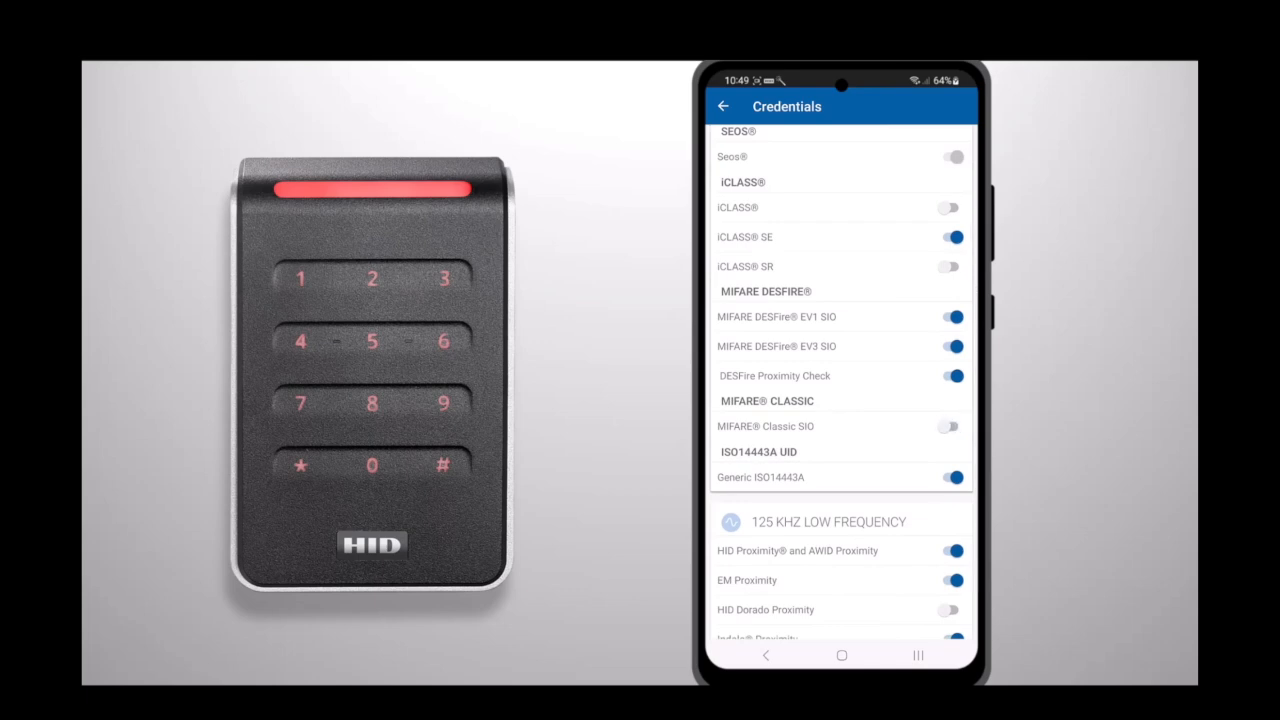
scroll("down", 3)
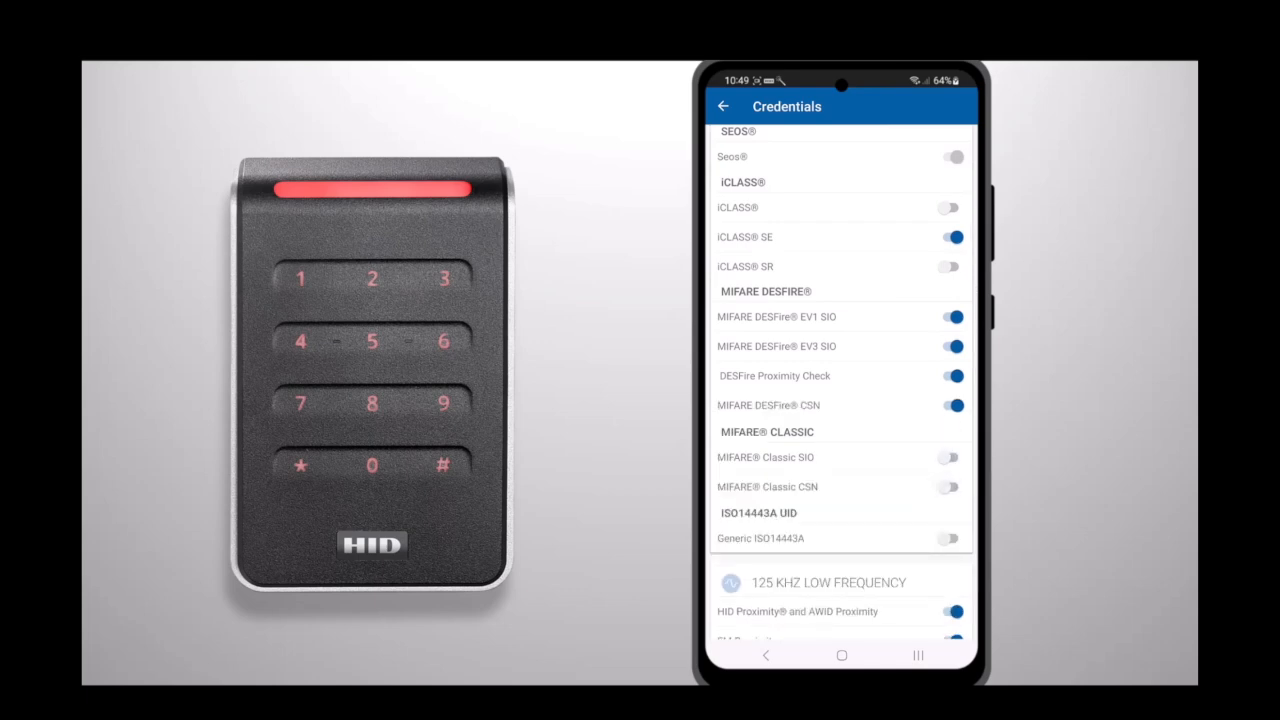
scroll("down", 3)
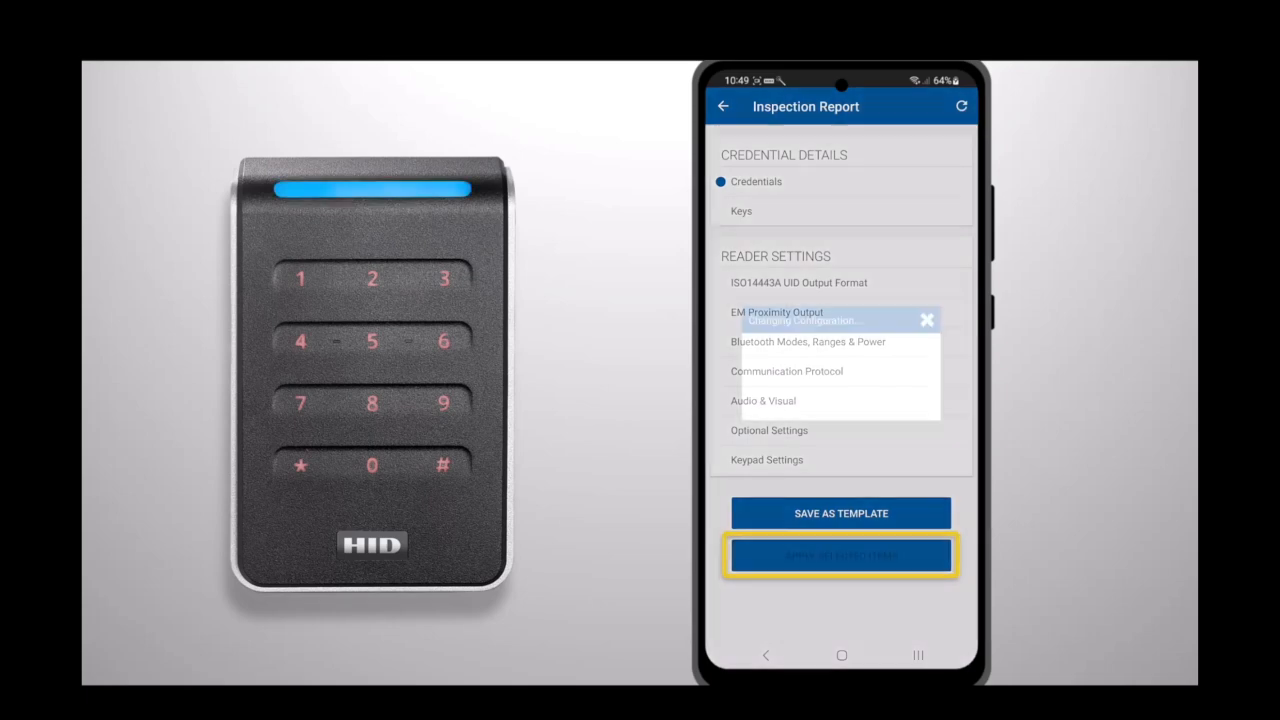
Step: Dismiss the apply dialog and leave Reader Manager for the home screen
left_click(840, 556)
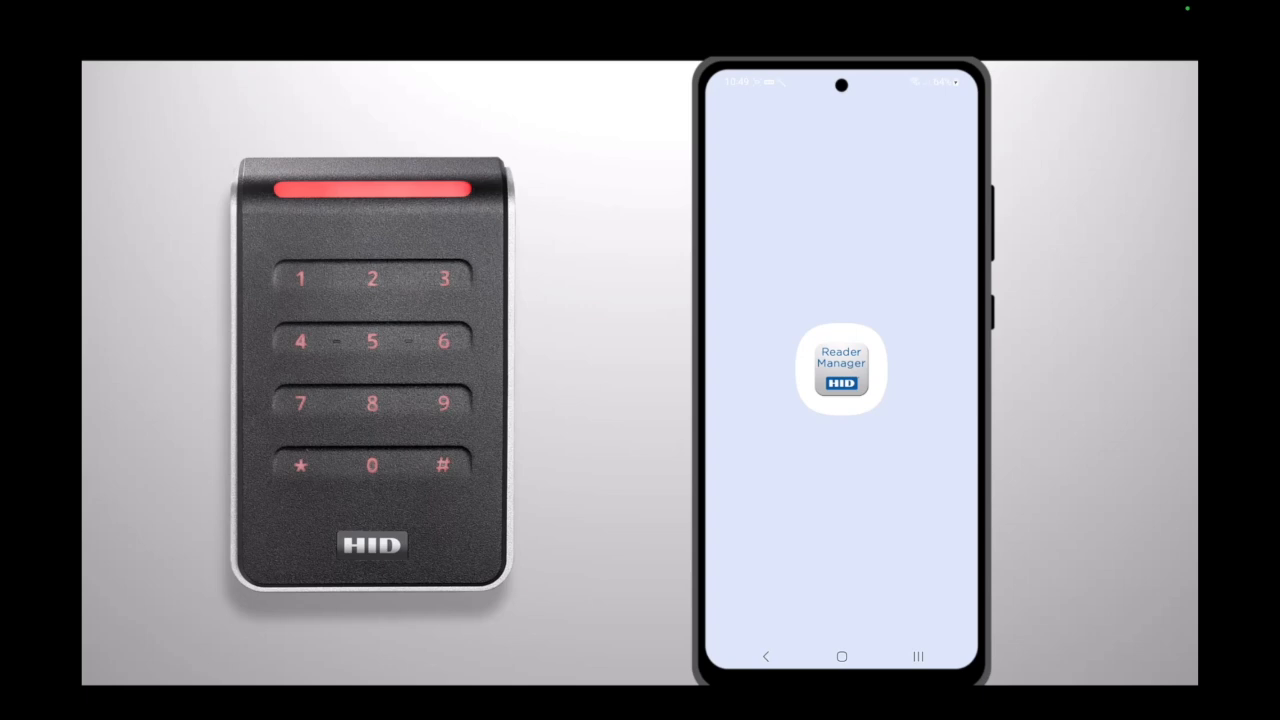
Step: Rescan, reconnect to the HID Reader and bring up its detailed configuration
left_click(840, 368)
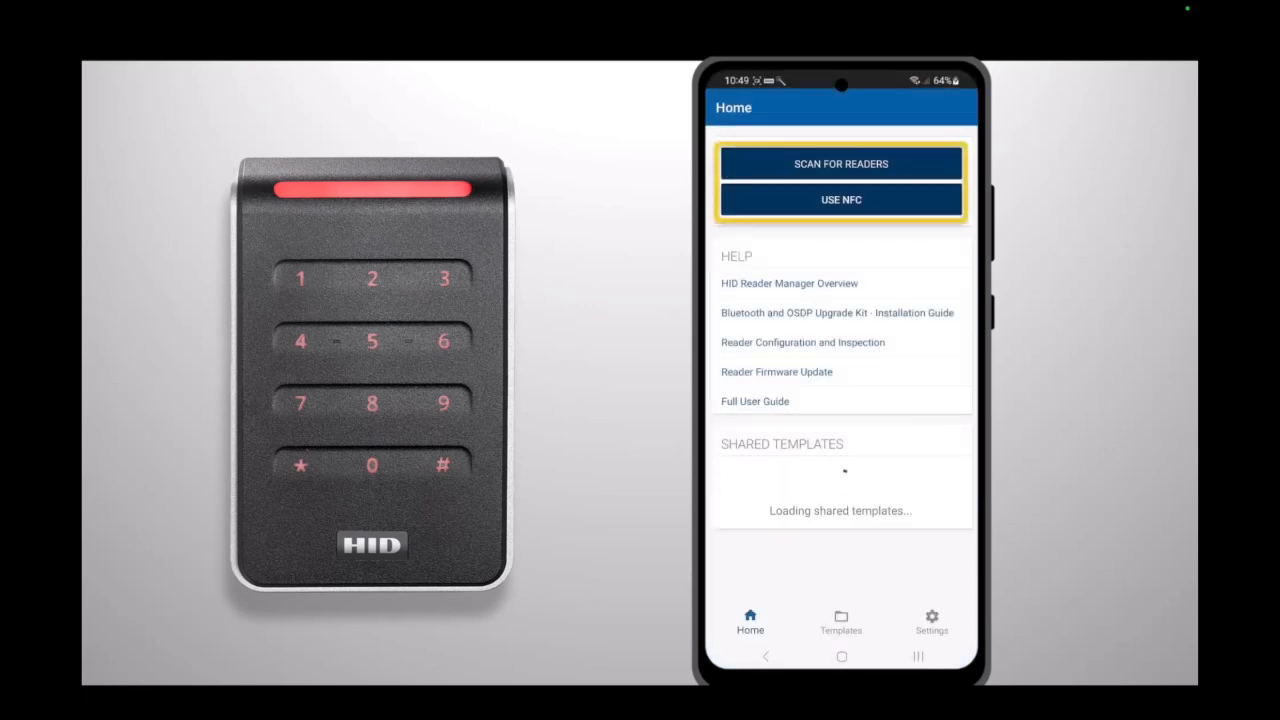
left_click(840, 164)
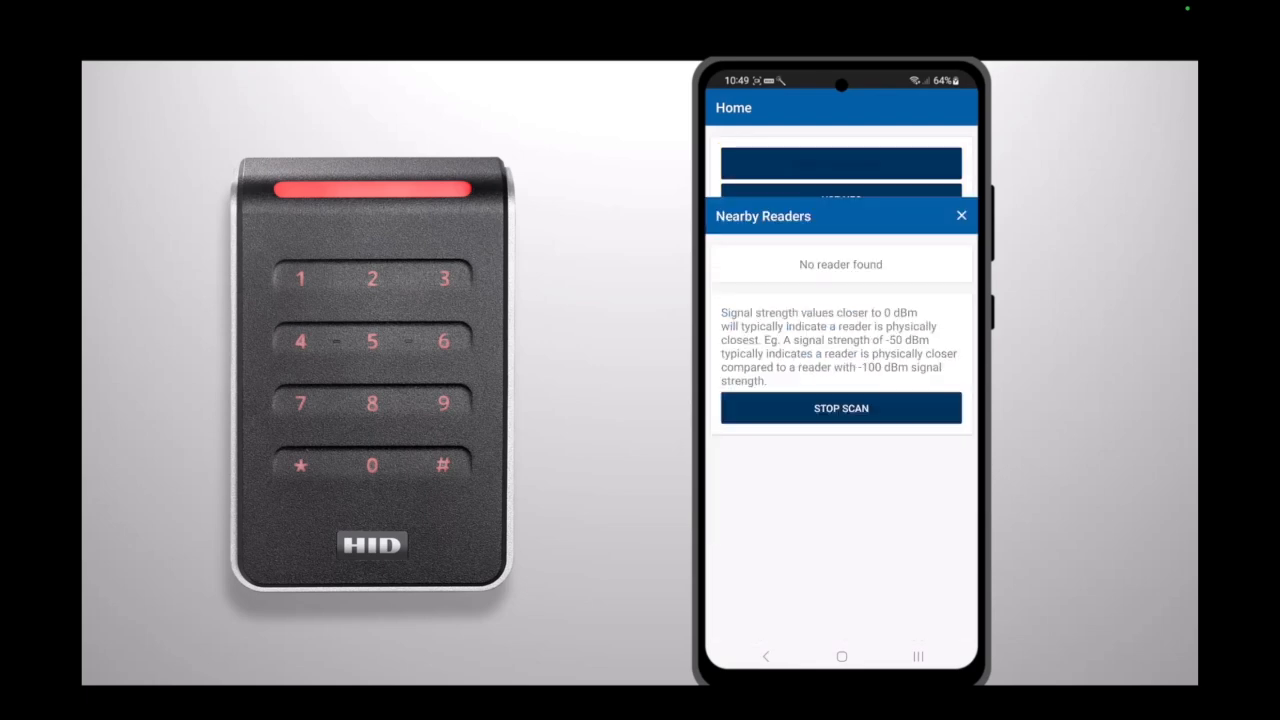
left_click(840, 408)
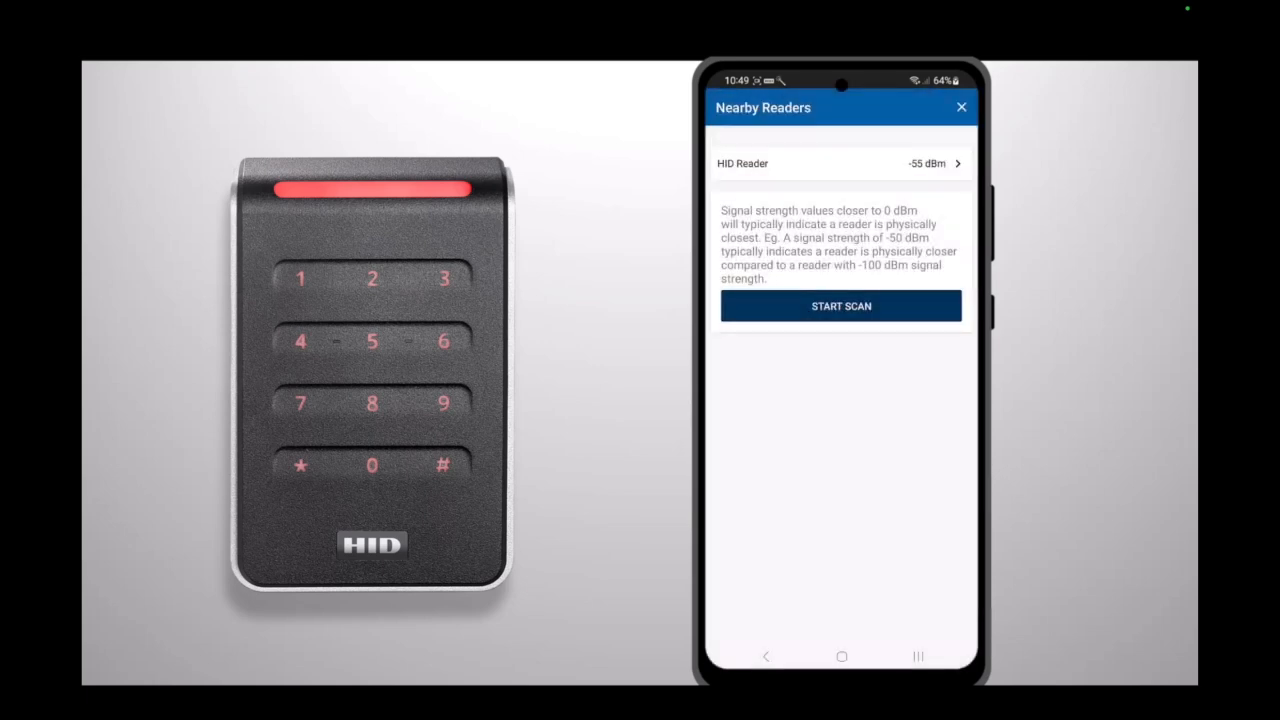
left_click(840, 164)
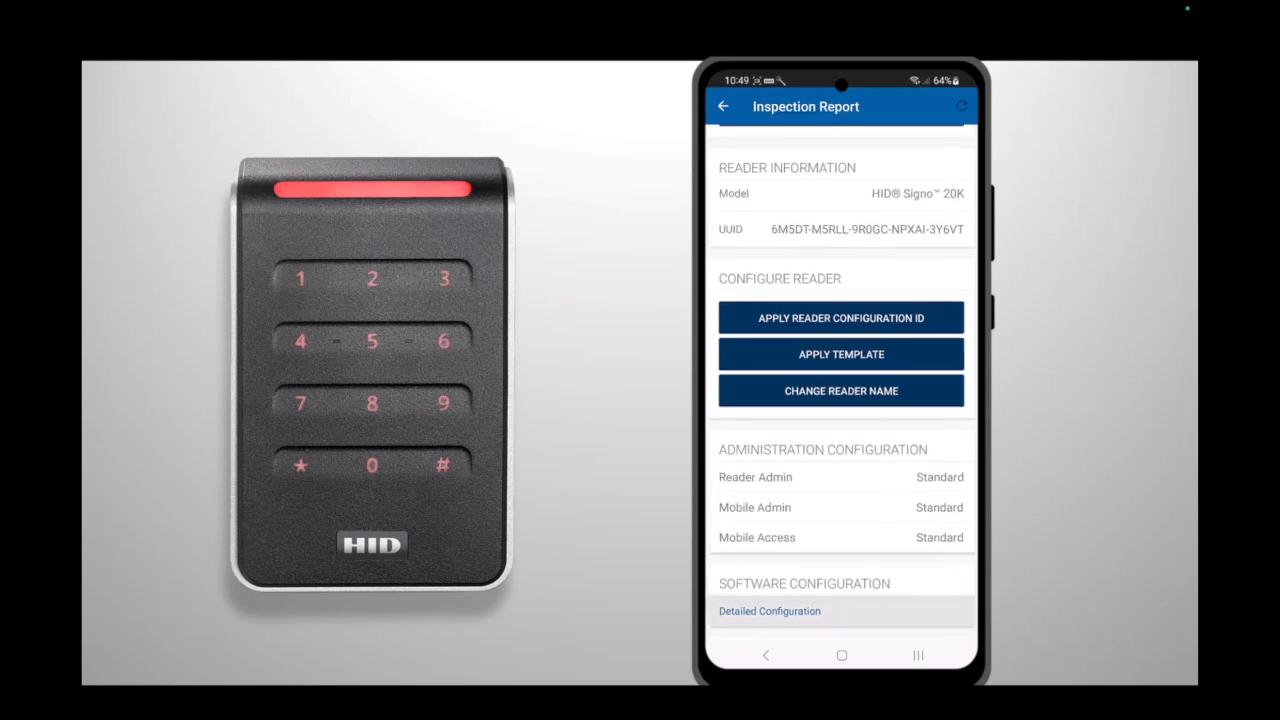
left_click(960, 106)
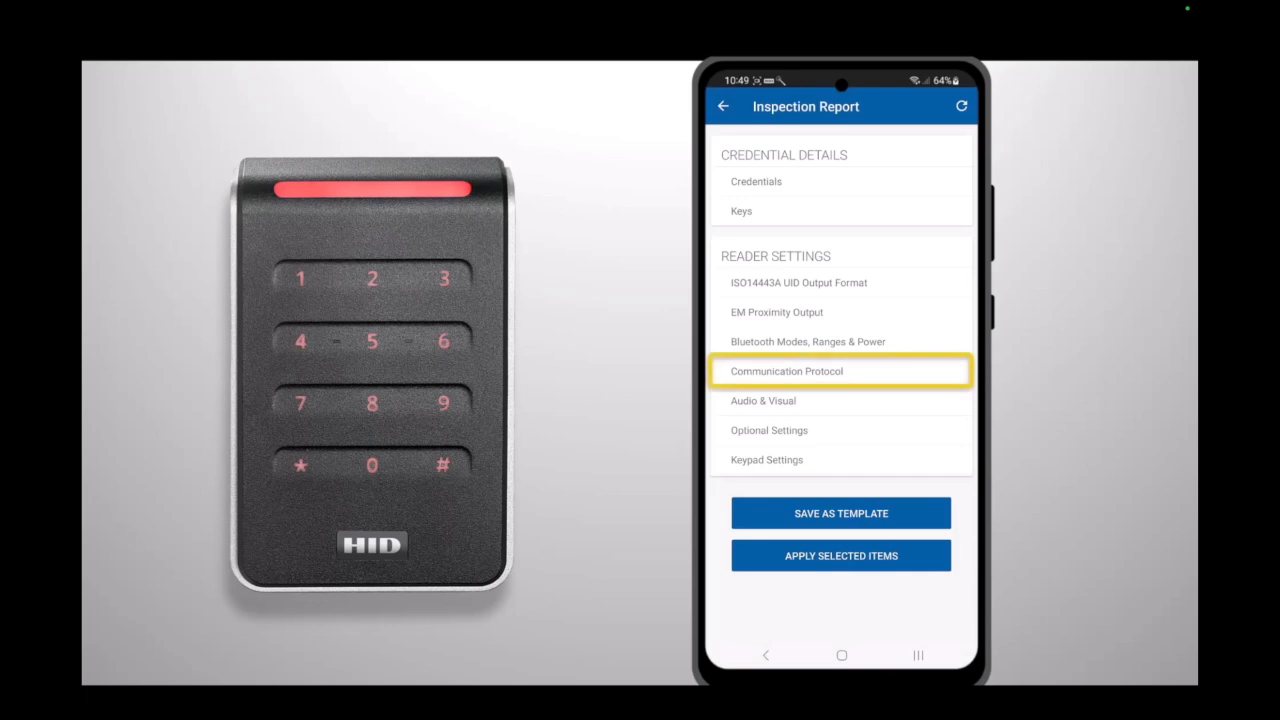
Step: In Communication Protocol, disable Wiegand so OSDP with Install Mode is used, and keep the change
left_click(840, 370)
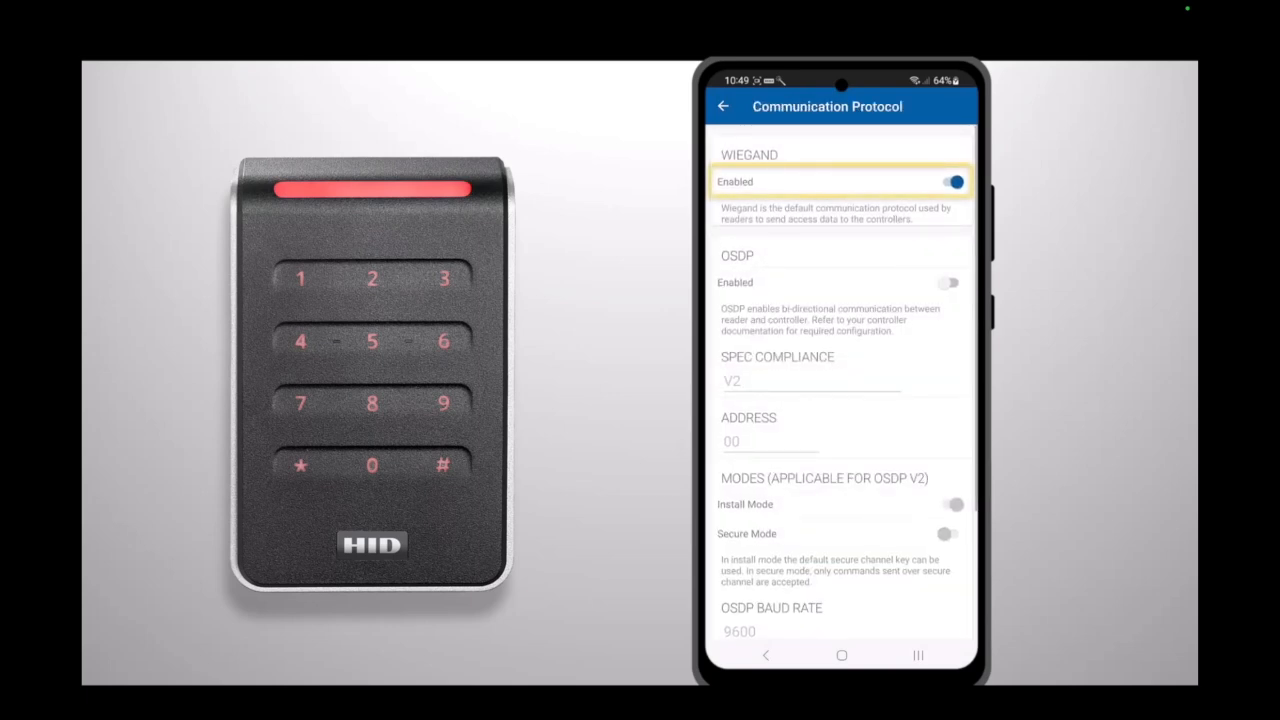
left_click(952, 180)
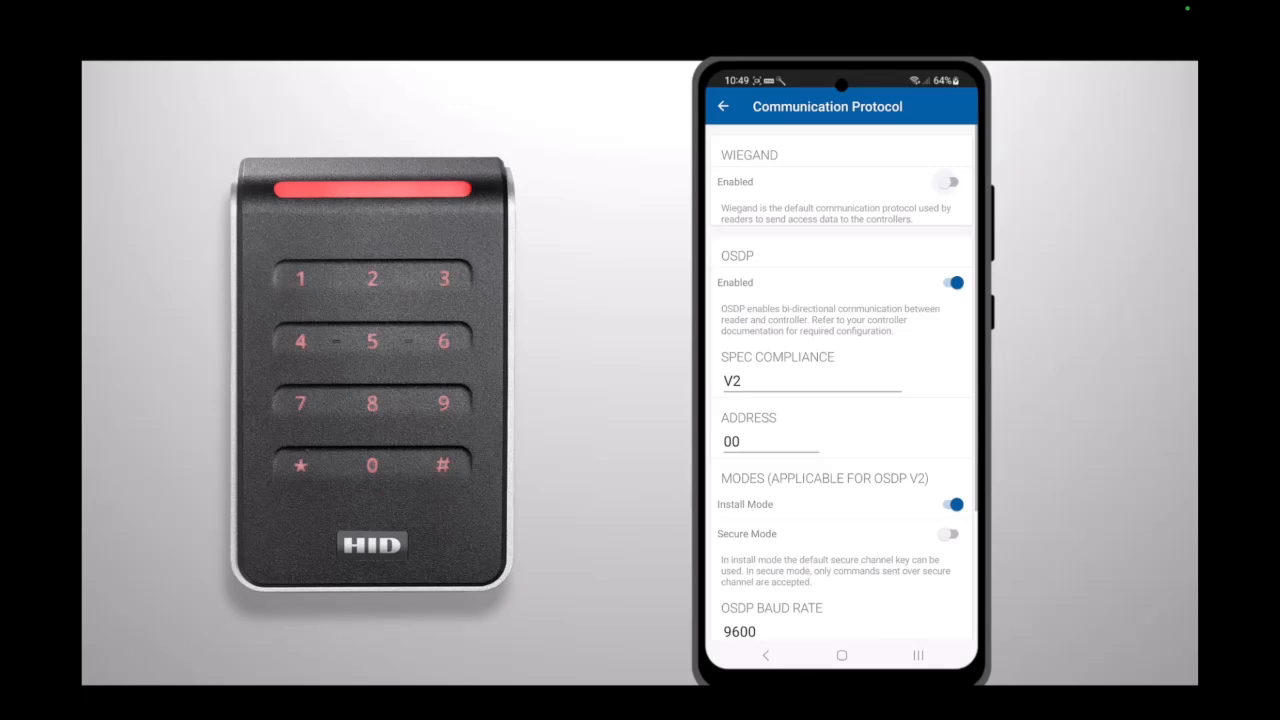
left_click(810, 380)
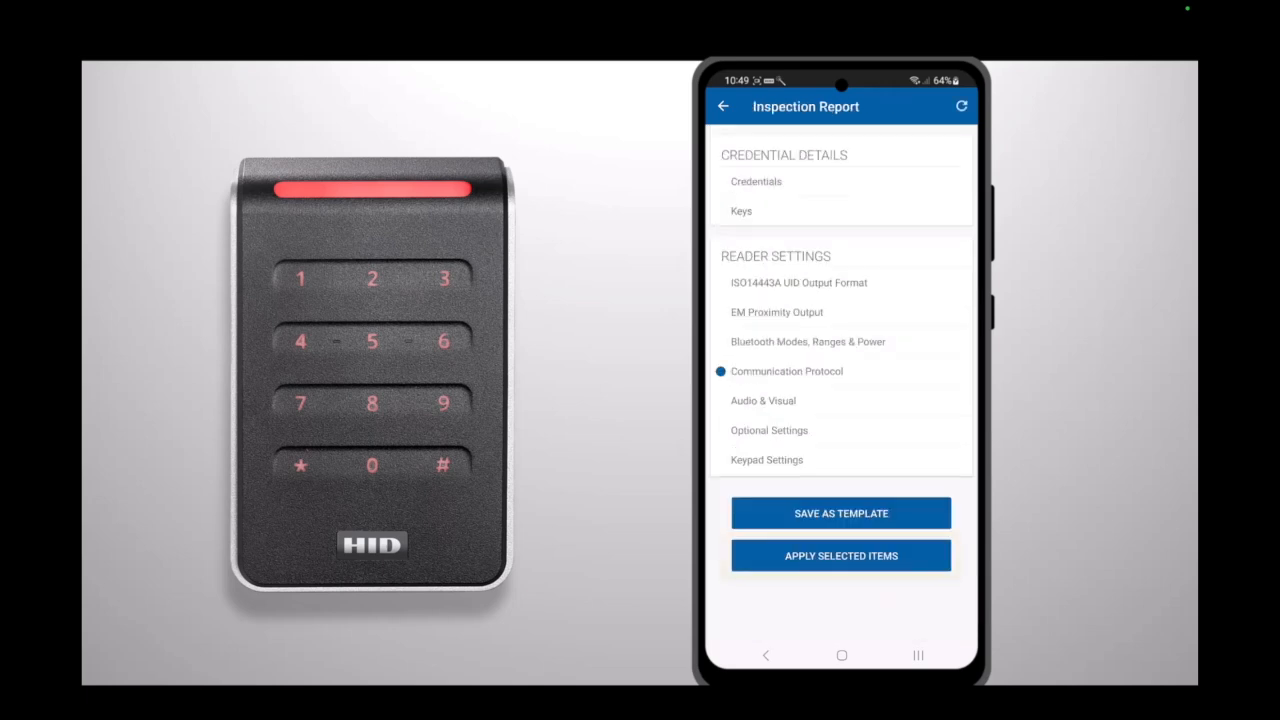
Step: Exit the inspection report, closing Reader Manager to its app icon
left_click(840, 556)
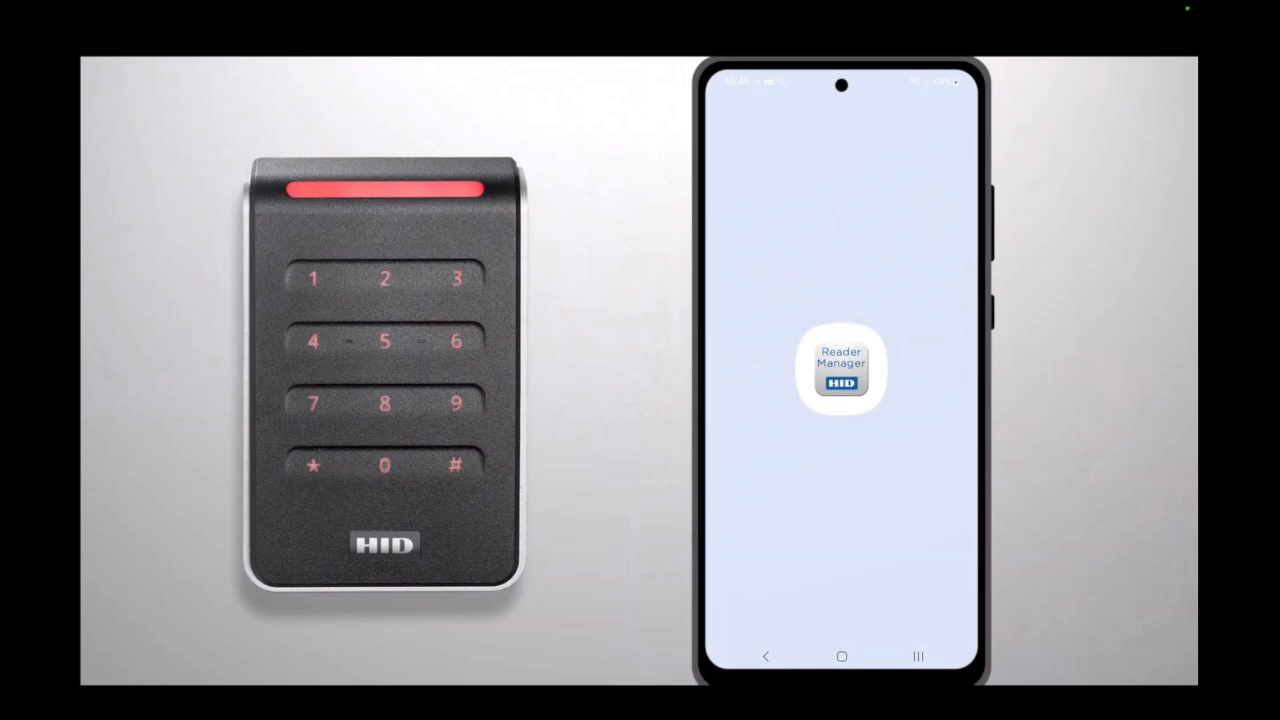
Step: Relaunch Reader Manager, pick the found HID Reader and run 1. Inspect on it
left_click(840, 370)
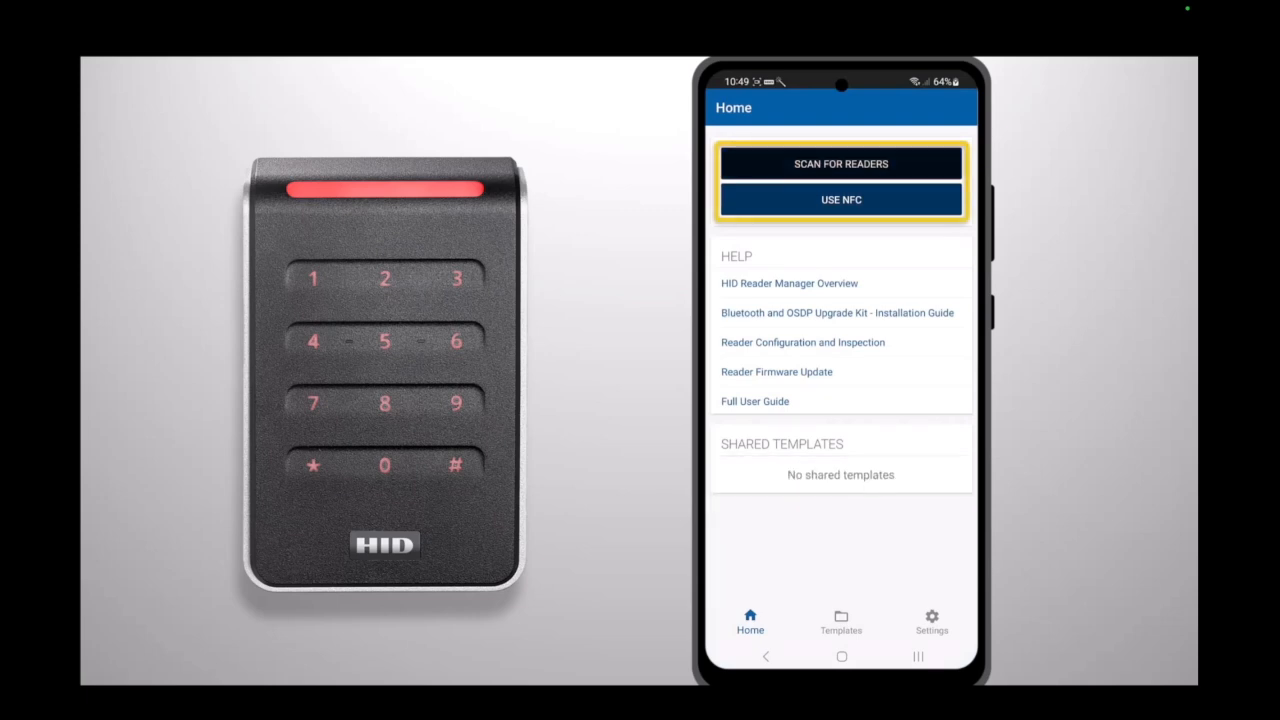
left_click(840, 164)
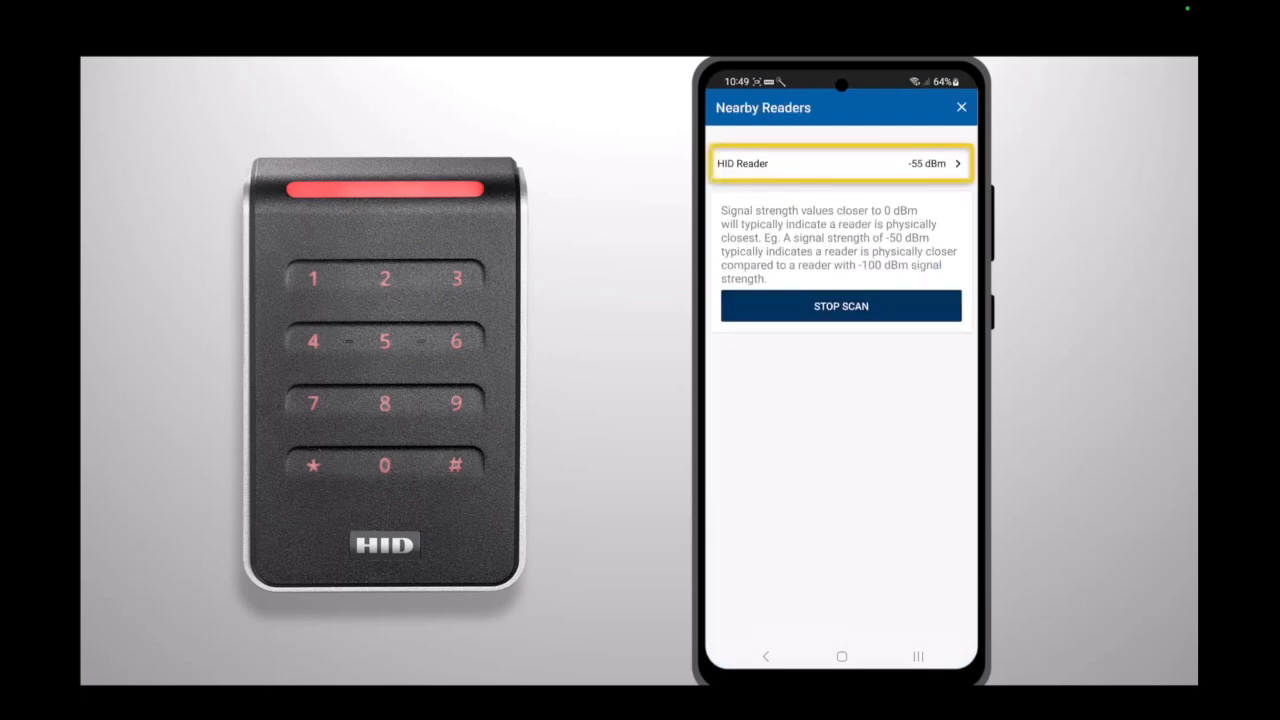
left_click(840, 164)
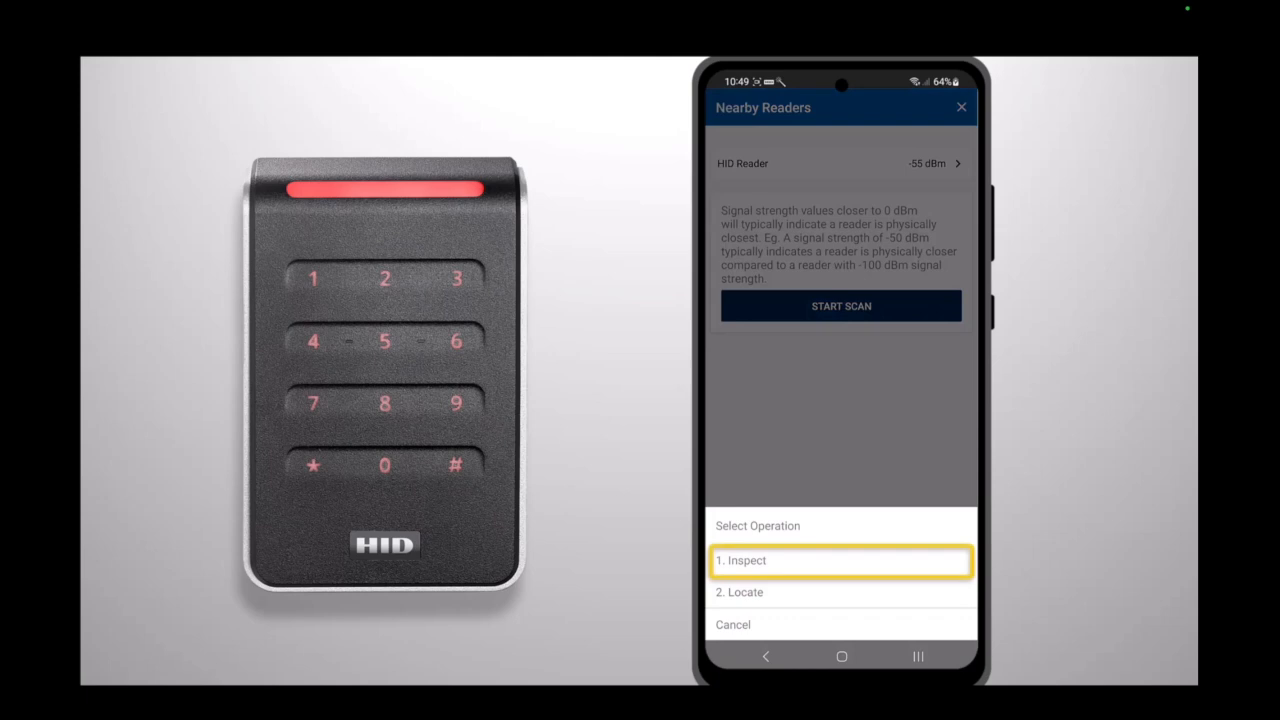
left_click(840, 560)
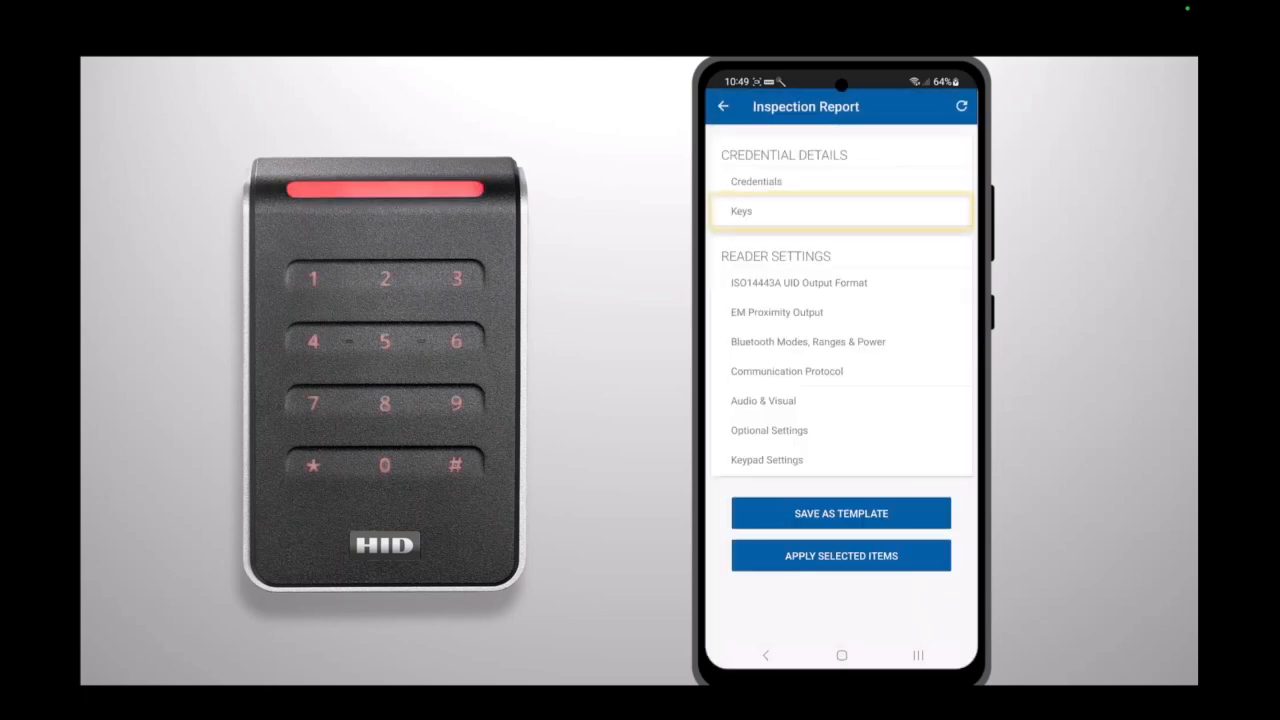
Step: Add mobile key MOB0001 from the Authorized Keys list to the reader's keys
left_click(840, 212)
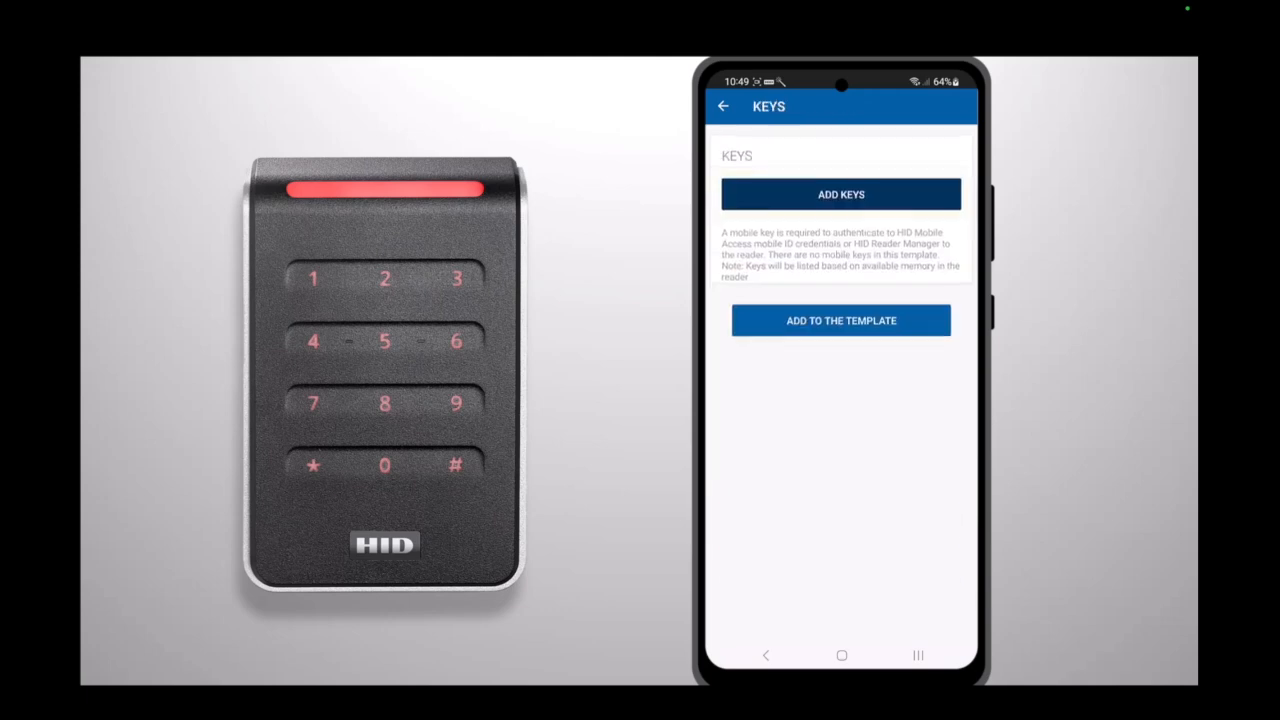
left_click(840, 194)
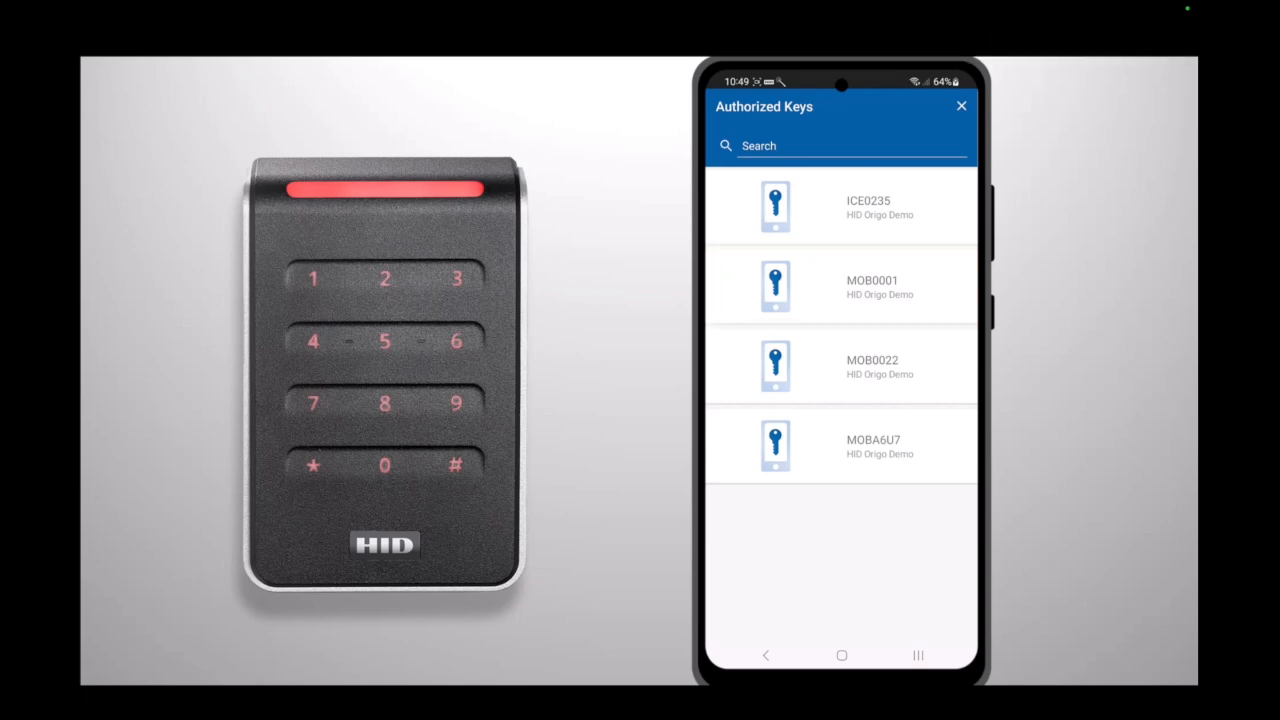
left_click(840, 284)
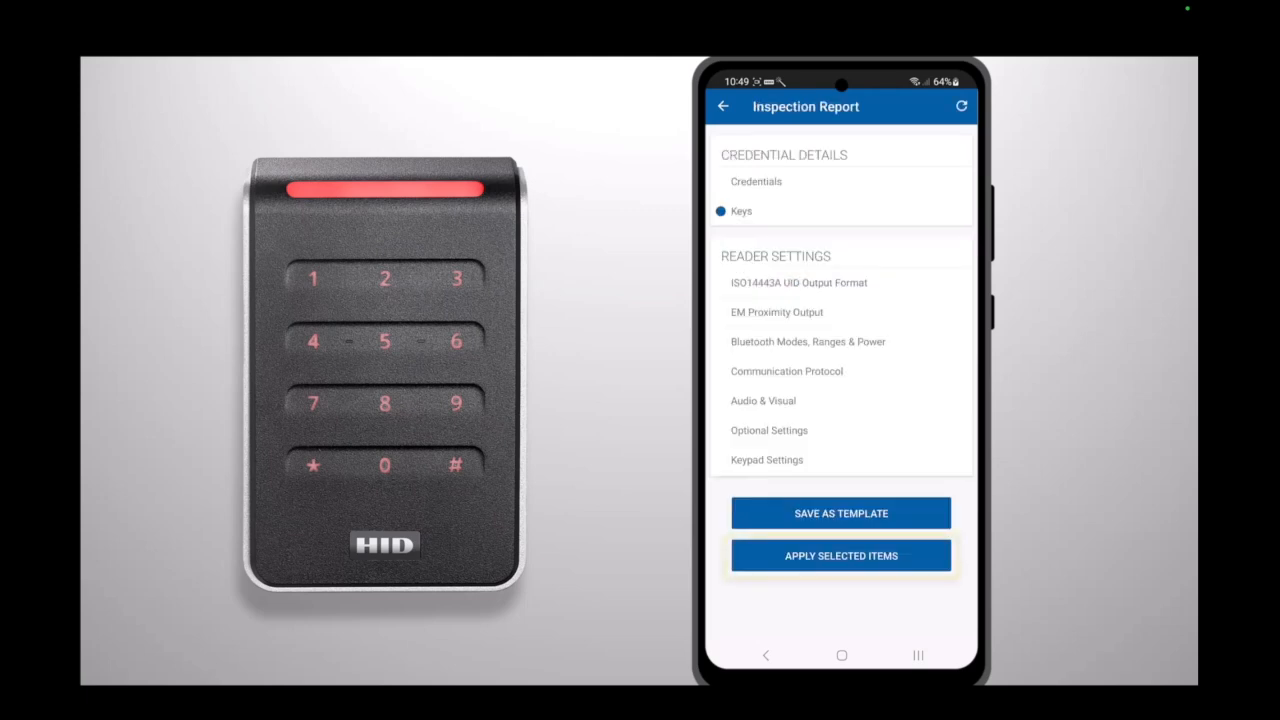
Step: Apply the selected Keys and Communication Protocol items to the reader
left_click(840, 556)
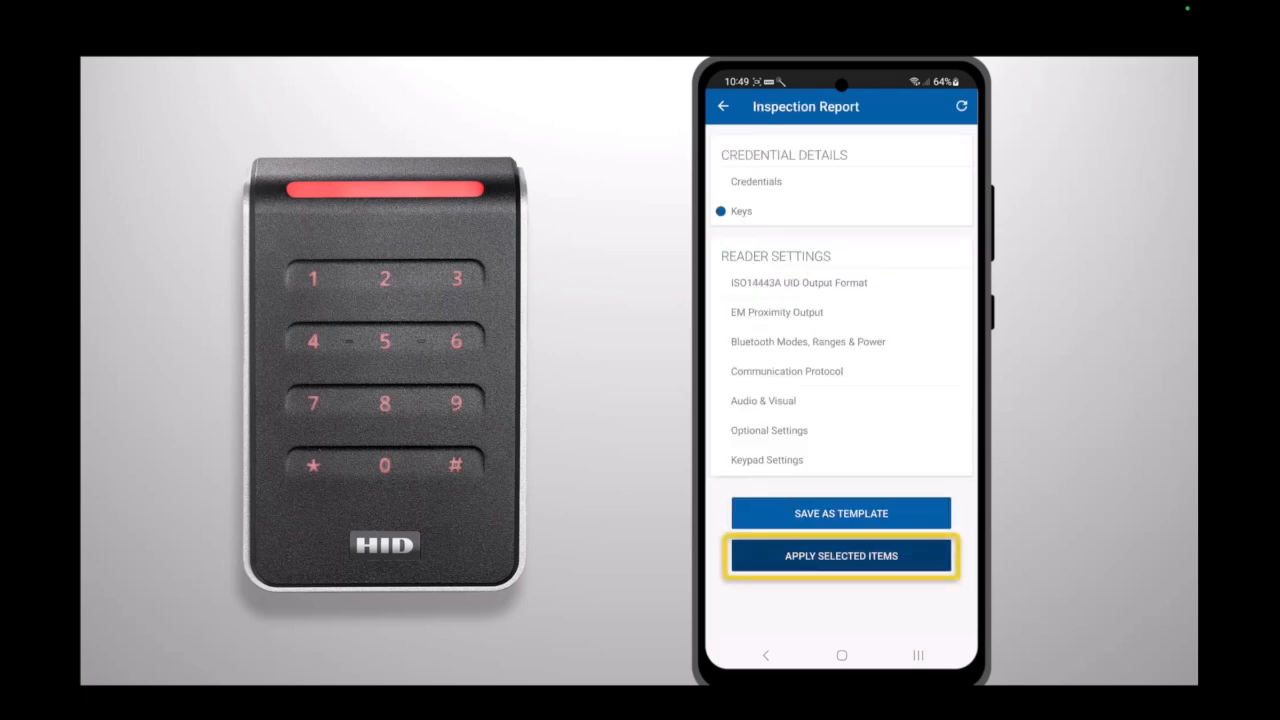
left_click(840, 556)
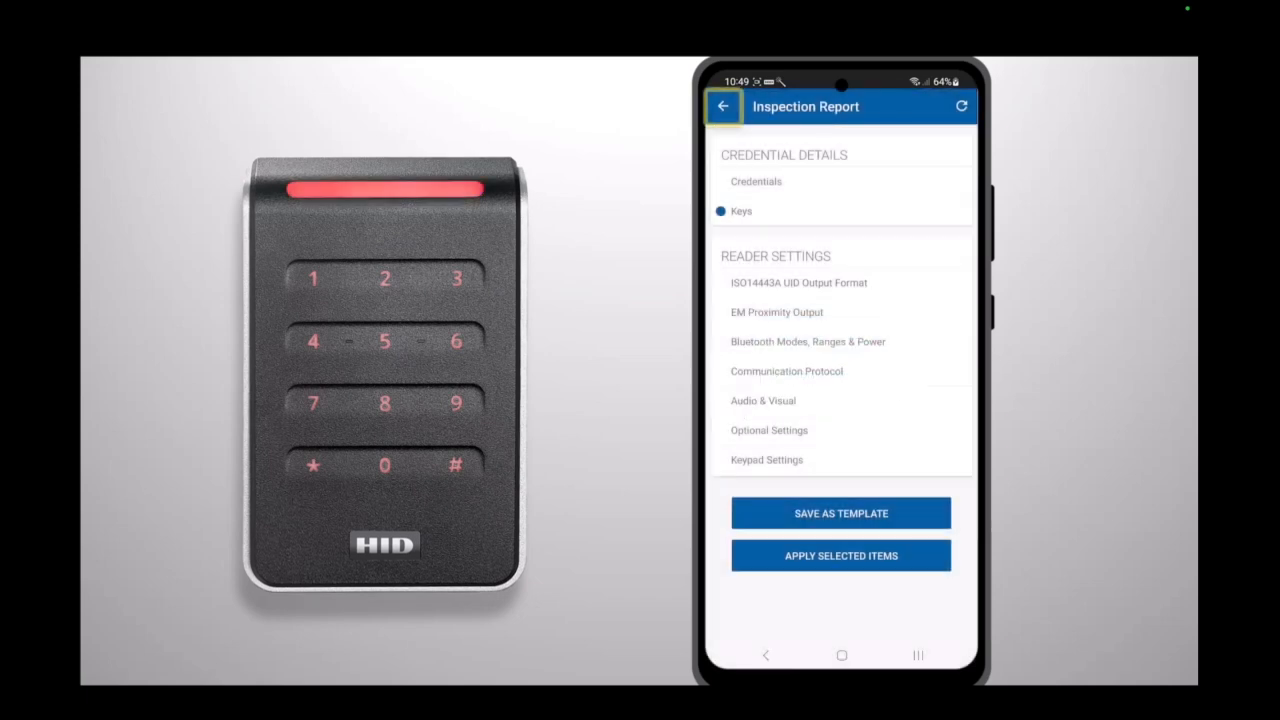
Step: Return to the main Inspection Report, refresh it, and confirm MOB0001 listed as Mobile Admin and Mobile Access
left_click(724, 106)
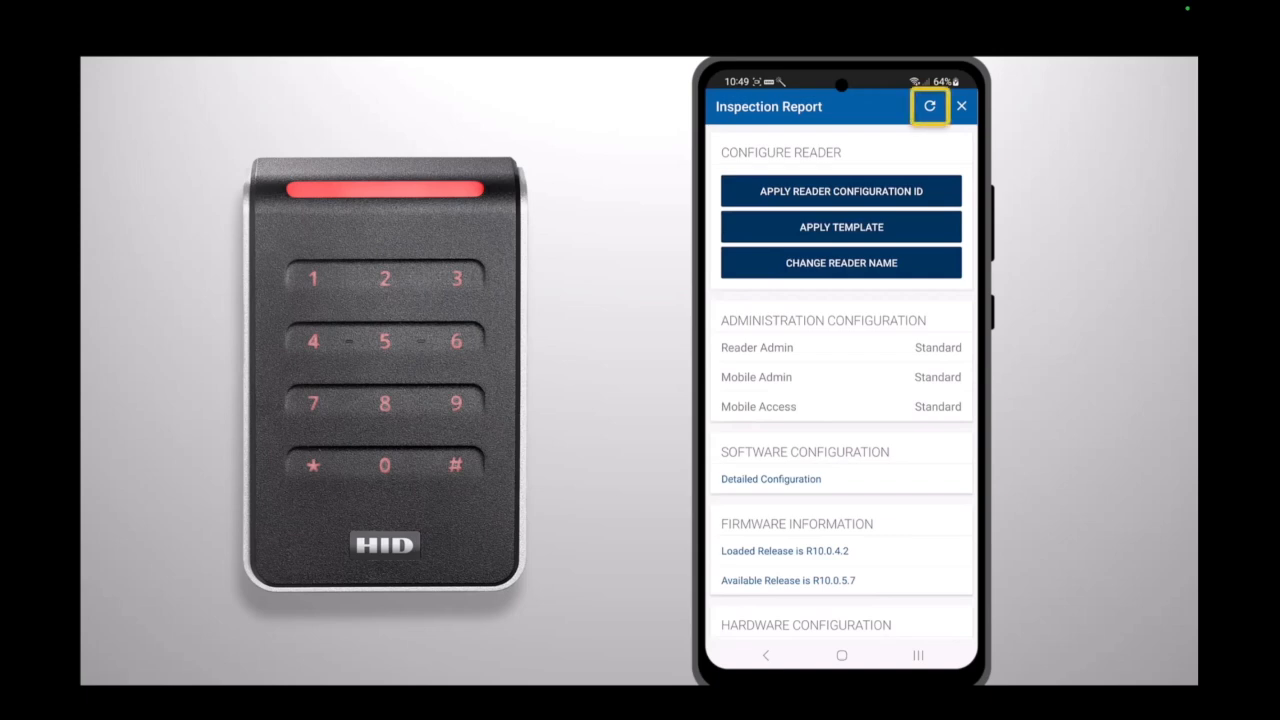
left_click(928, 106)
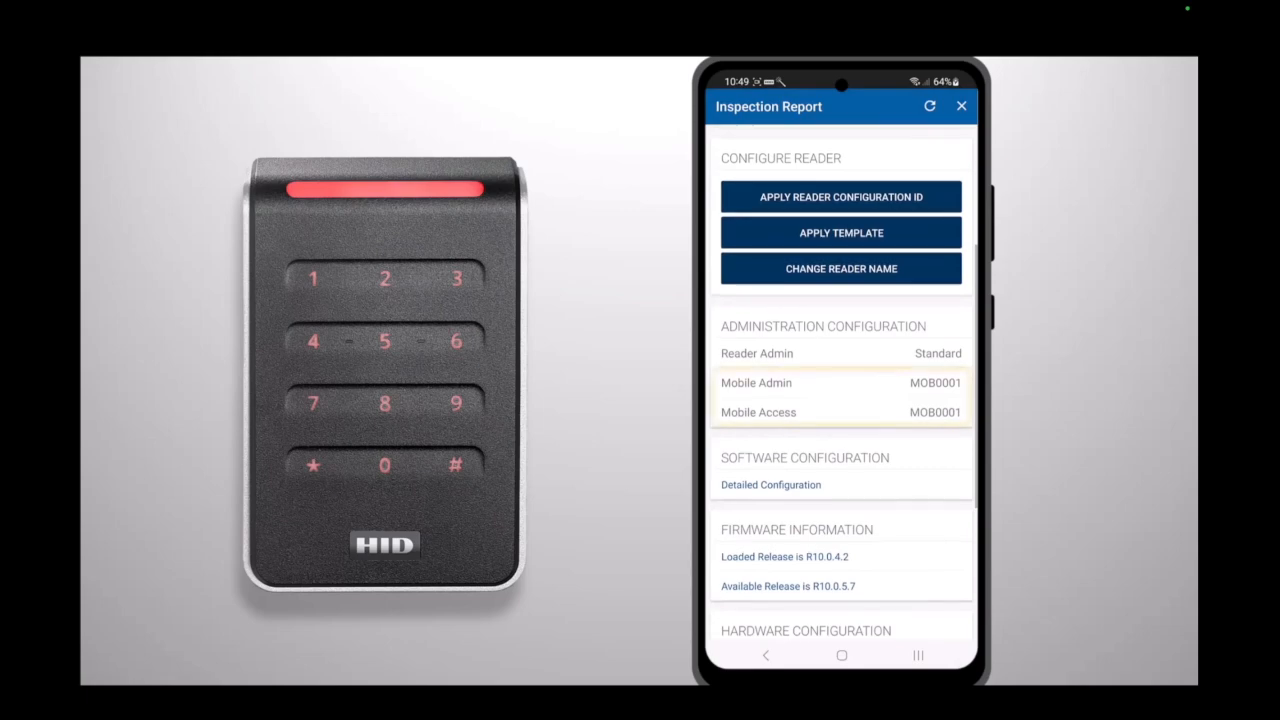
left_click(840, 396)
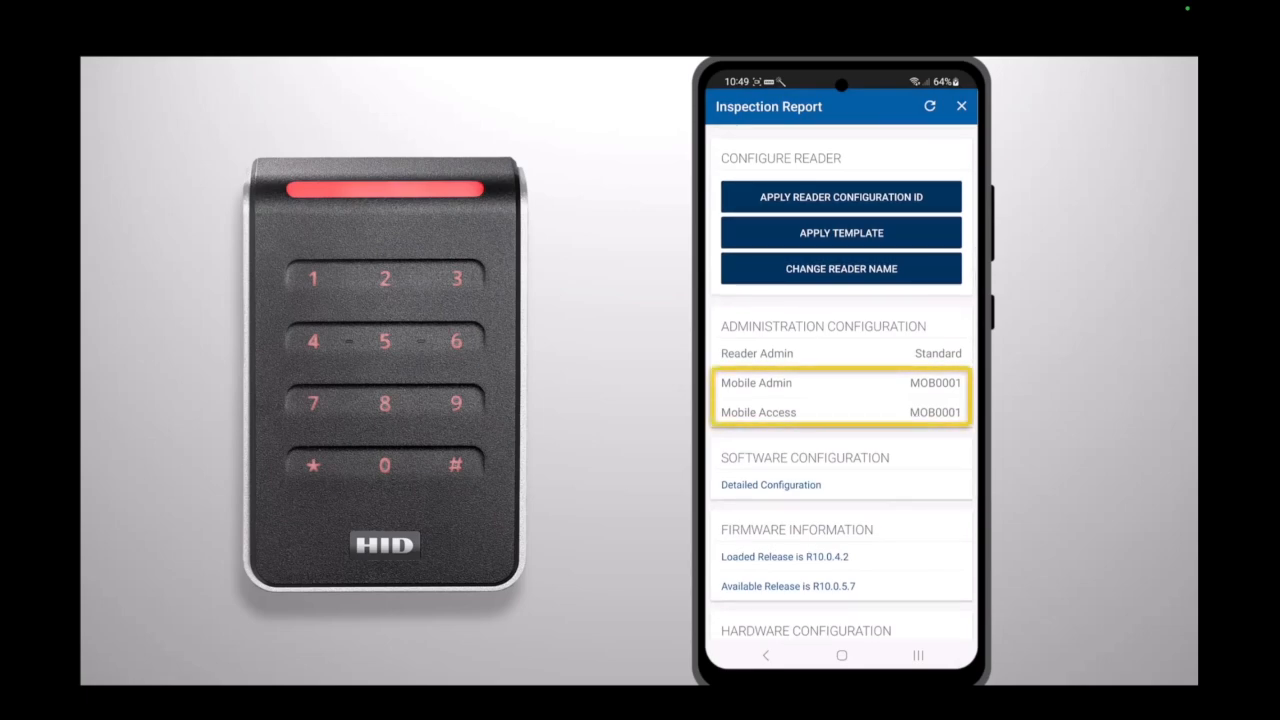